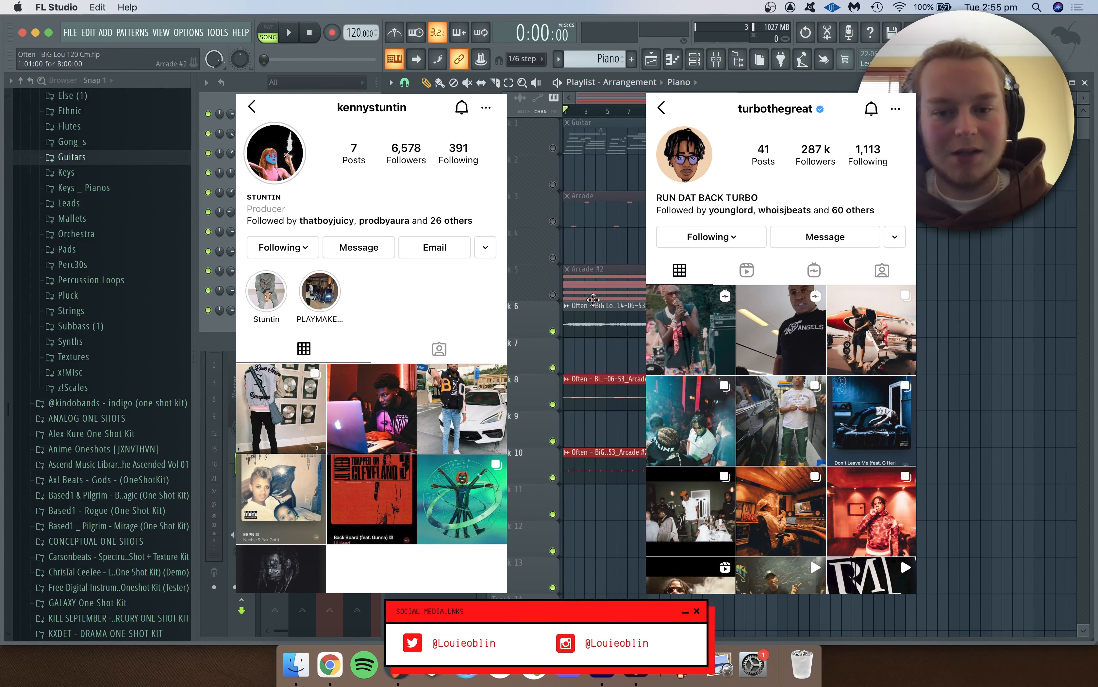
# - Show the Guitar pattern's notes in the Piano roll
pyautogui.click(289, 32)
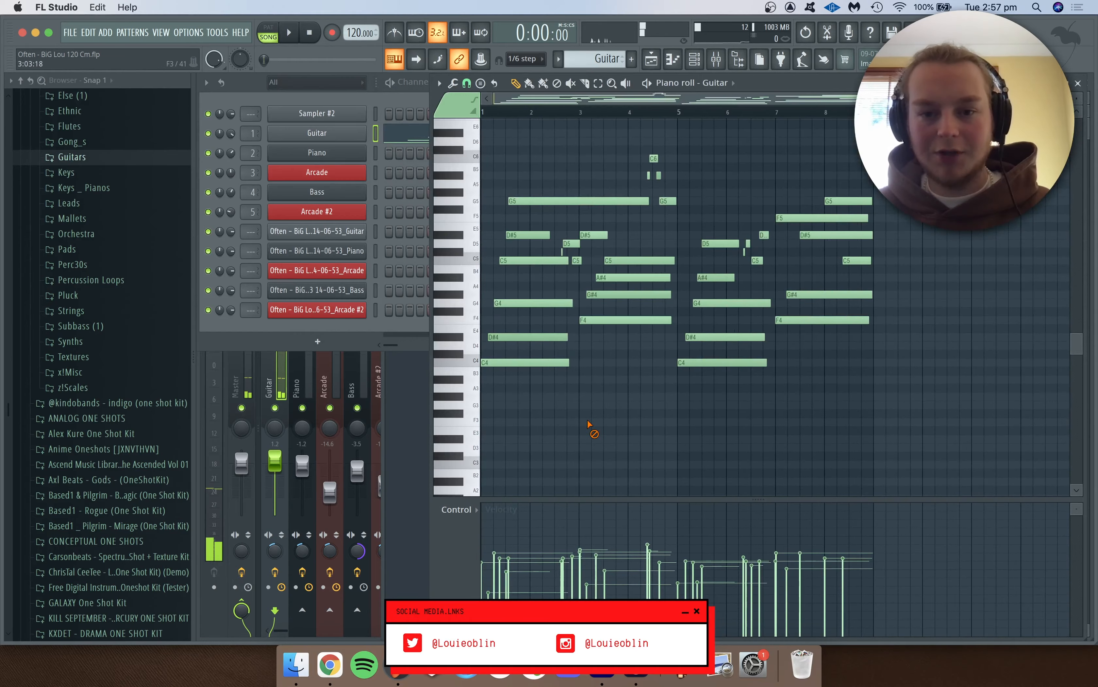
# - Return to the Playlist showing guitar, piano, Arcade, bass and Arcade #2 clips
pyautogui.click(287, 31)
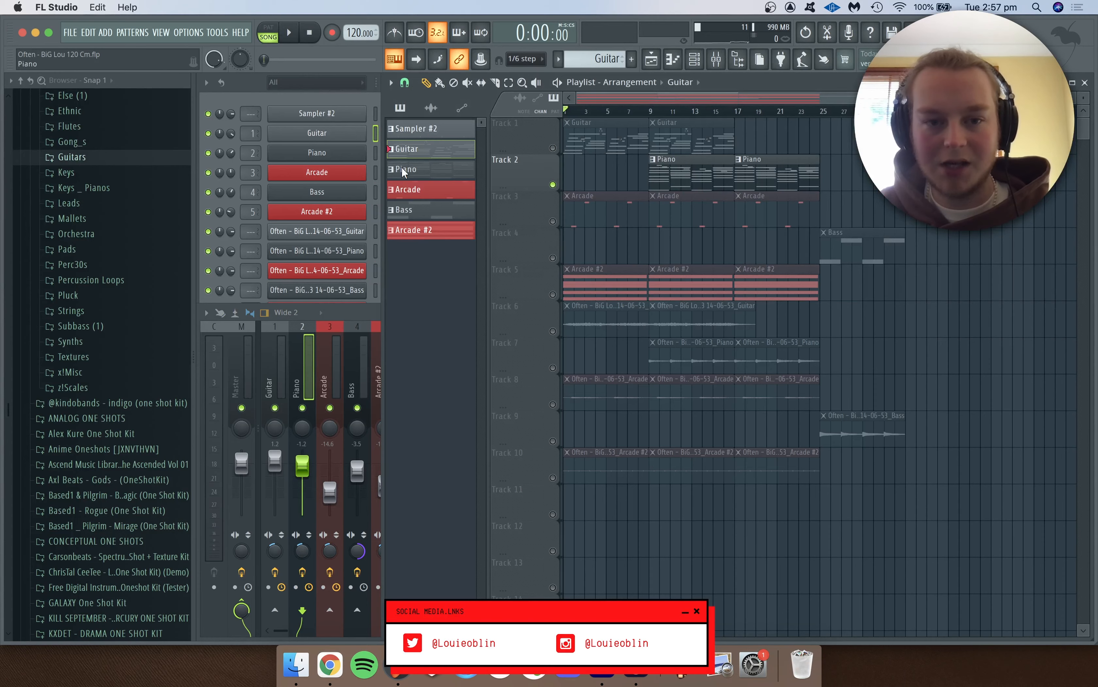
pyautogui.click(404, 169)
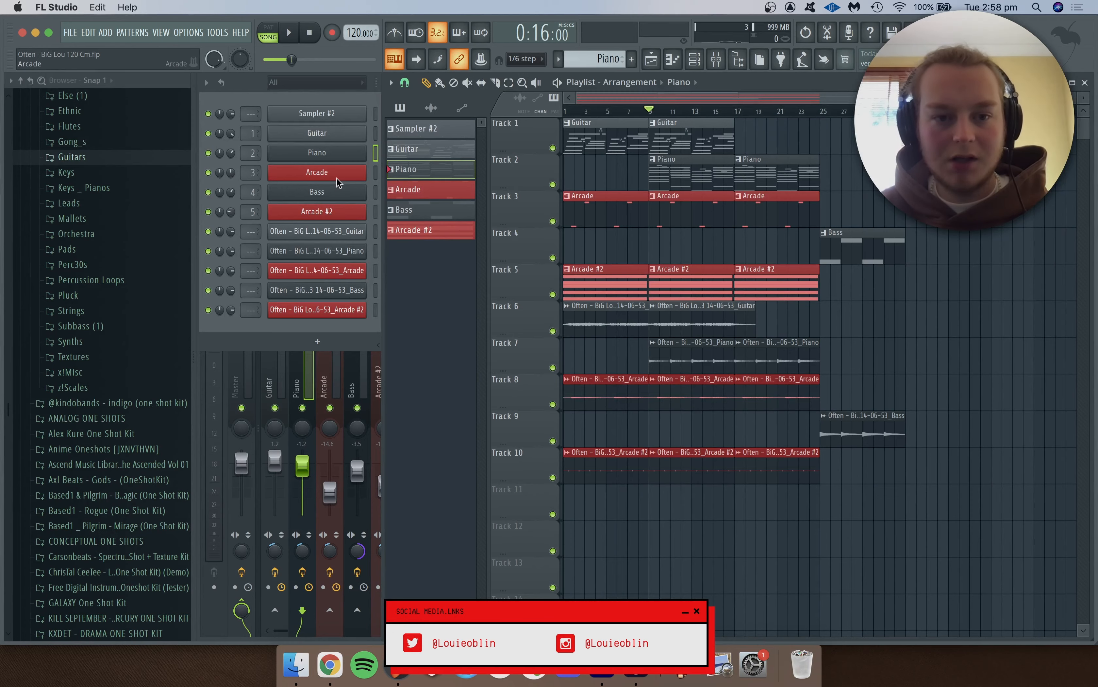
pyautogui.doubleClick(316, 173)
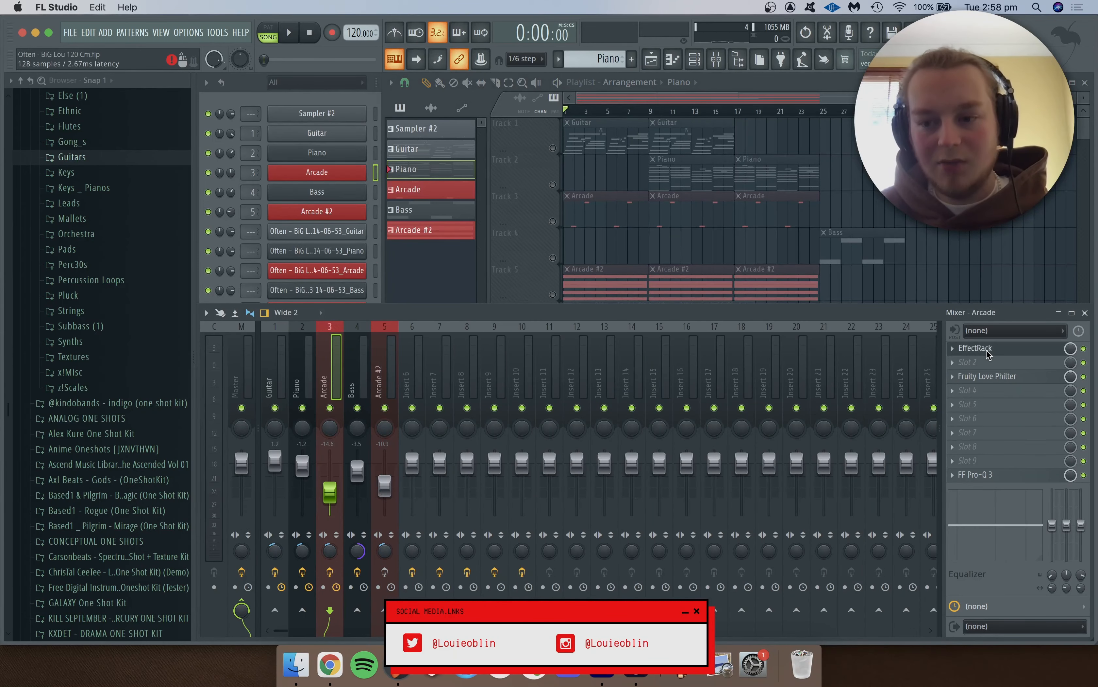
pyautogui.click(974, 347)
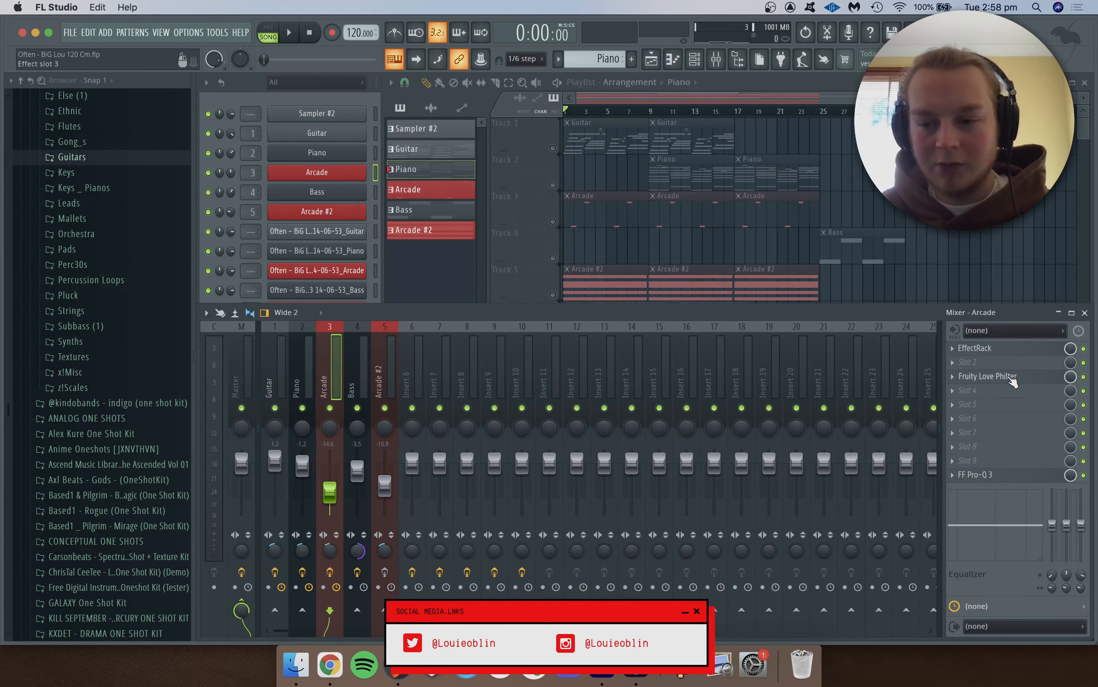
pyautogui.click(988, 376)
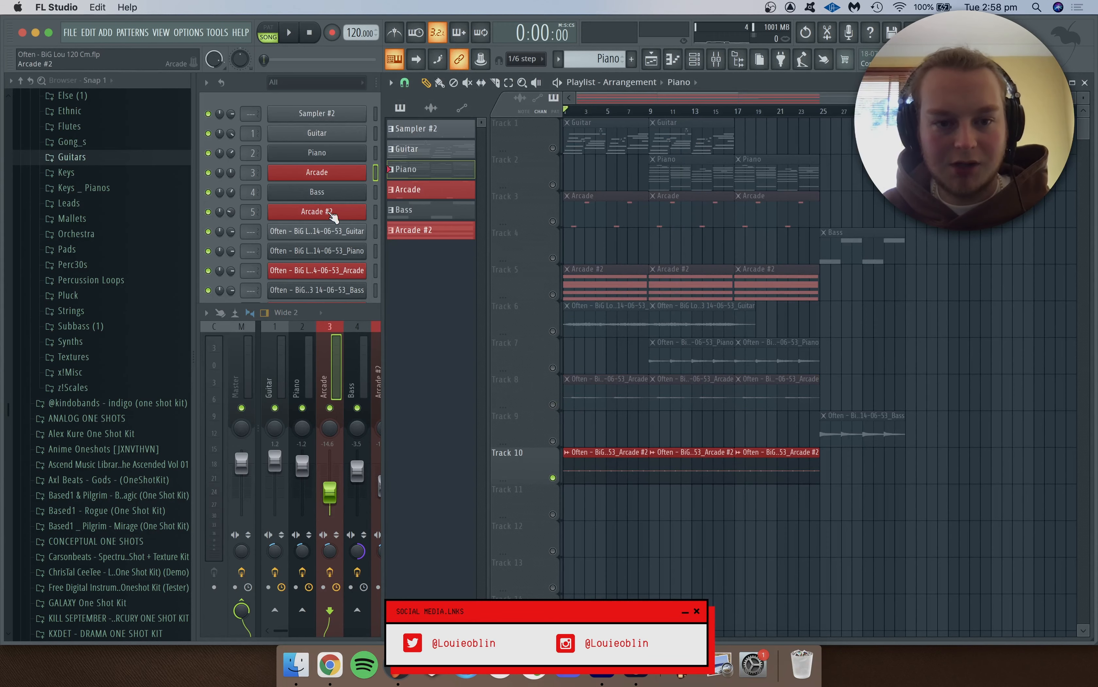
# - Review Arcade #2's band-pass Pro-Q 3 and the bass's Xpand!2 Soft Finger Bass preset, then show the Channel rack
pyautogui.doubleClick(317, 211)
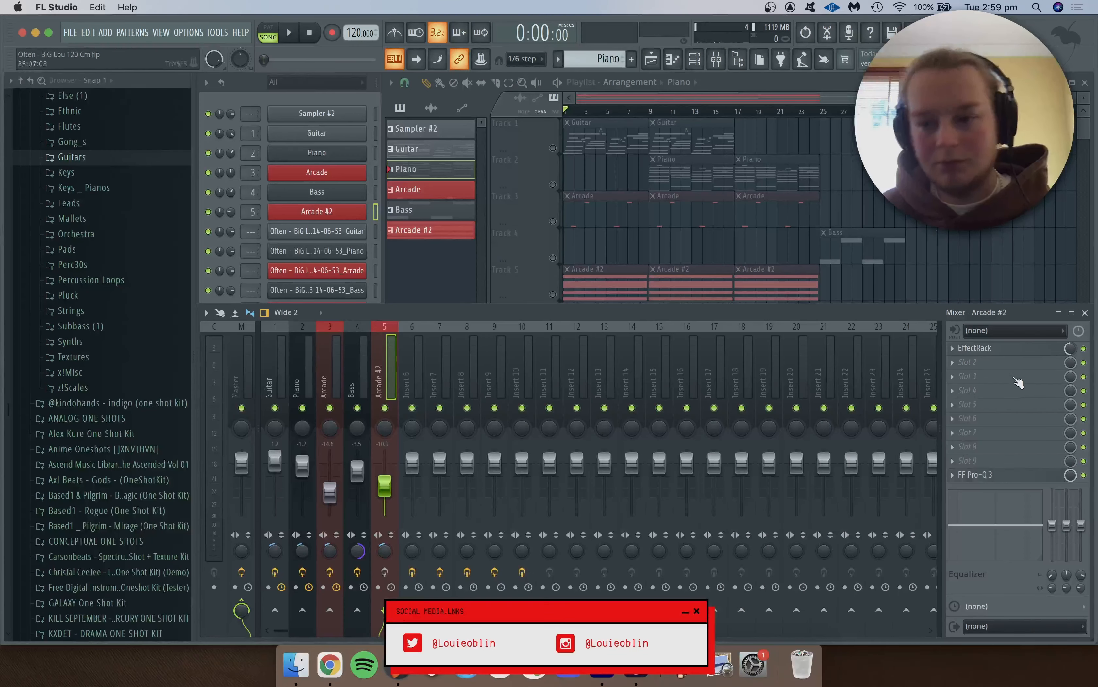
pyautogui.click(973, 474)
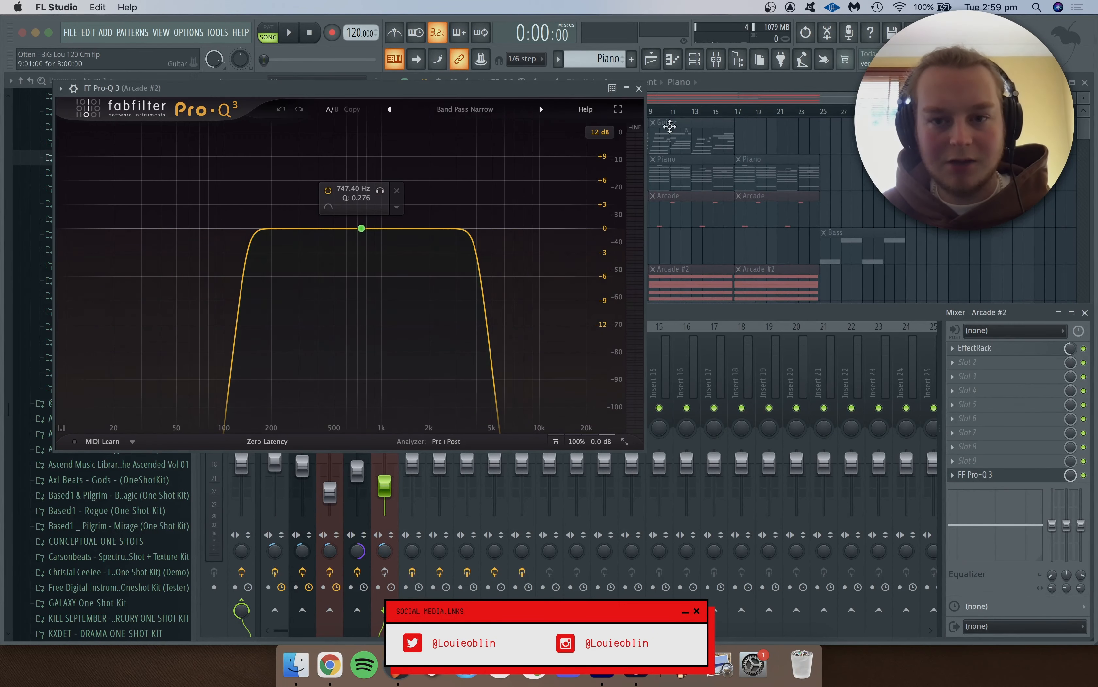
pyautogui.click(636, 88)
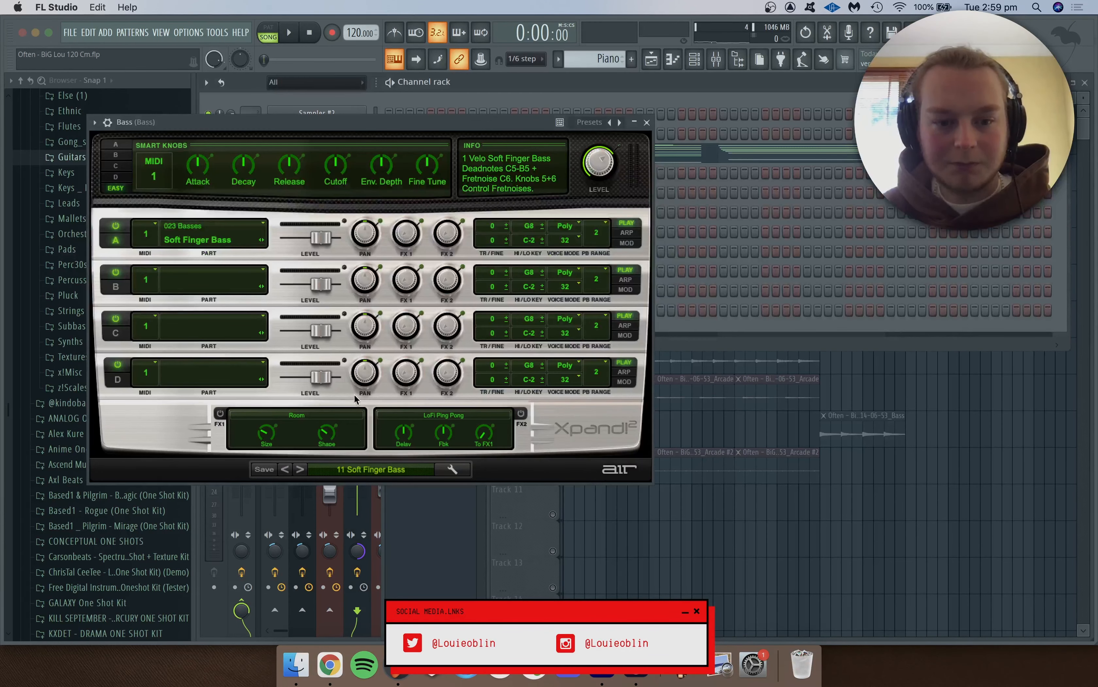
pyautogui.click(645, 122)
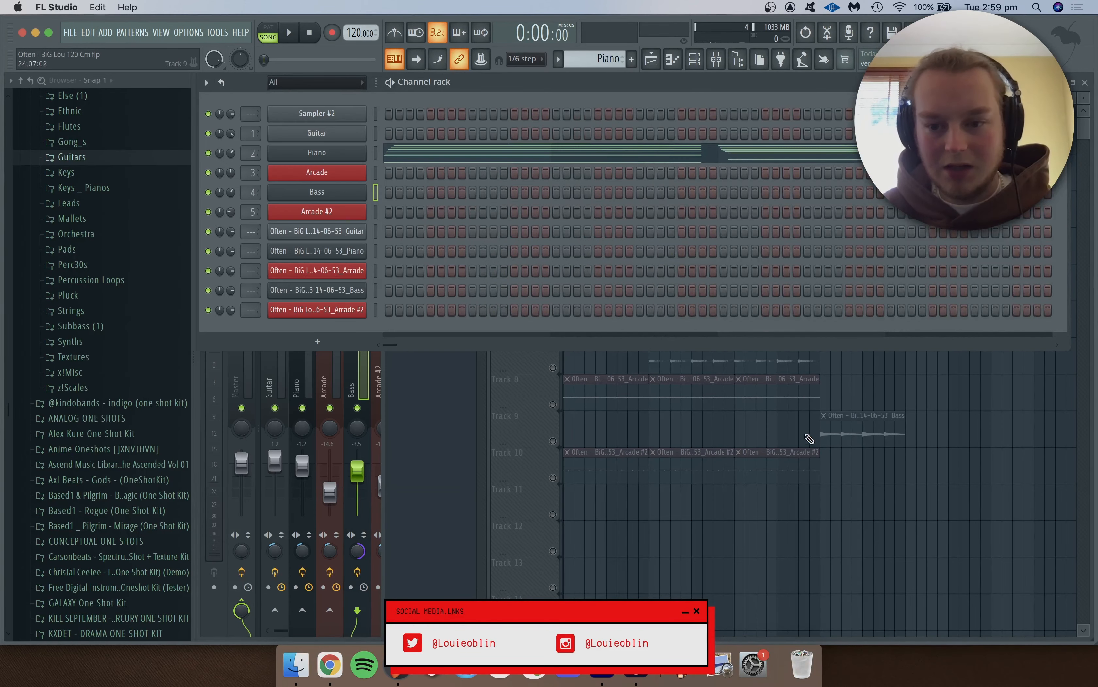